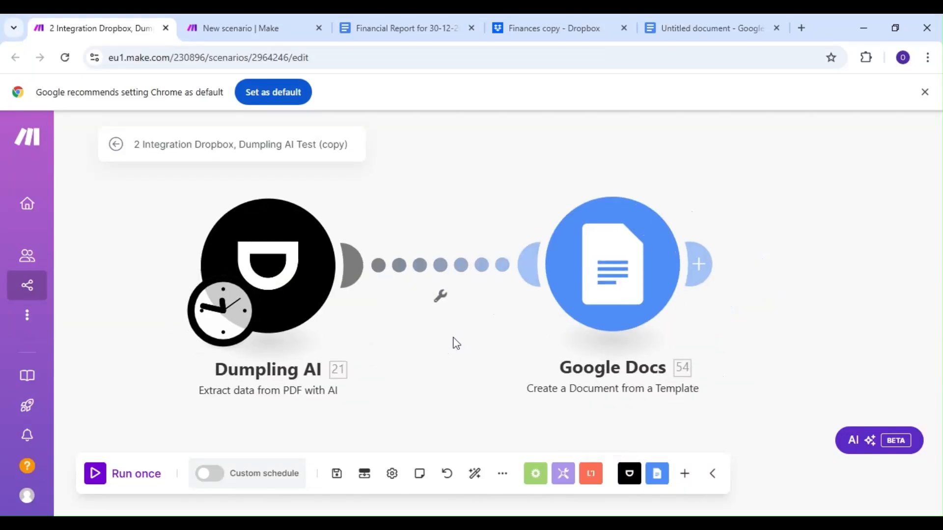
Review the previously generated financial report, then return to the existing scenario.
click(399, 28)
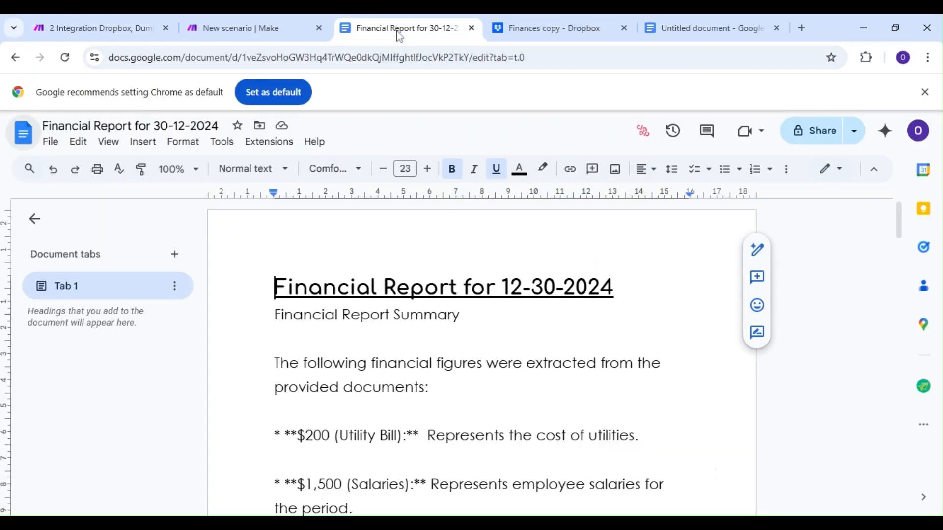
scroll(down, 3)
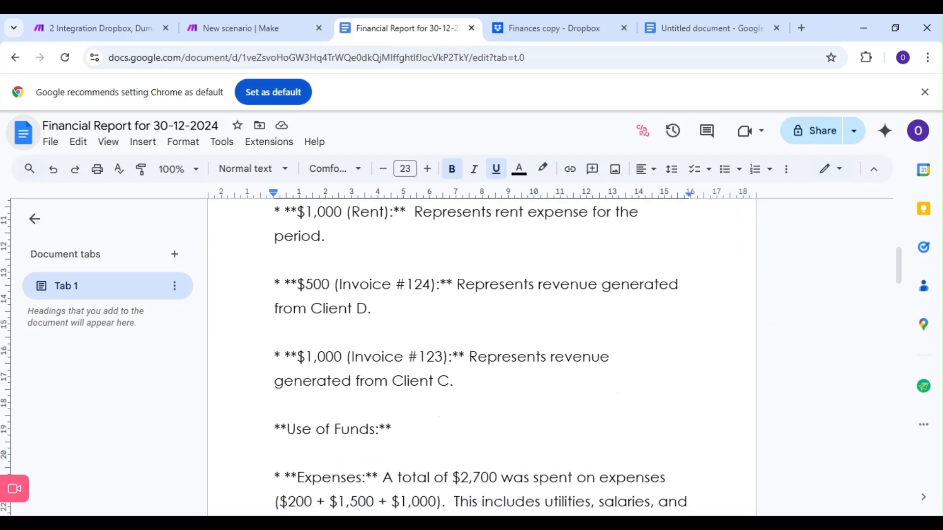
scroll(up, 3)
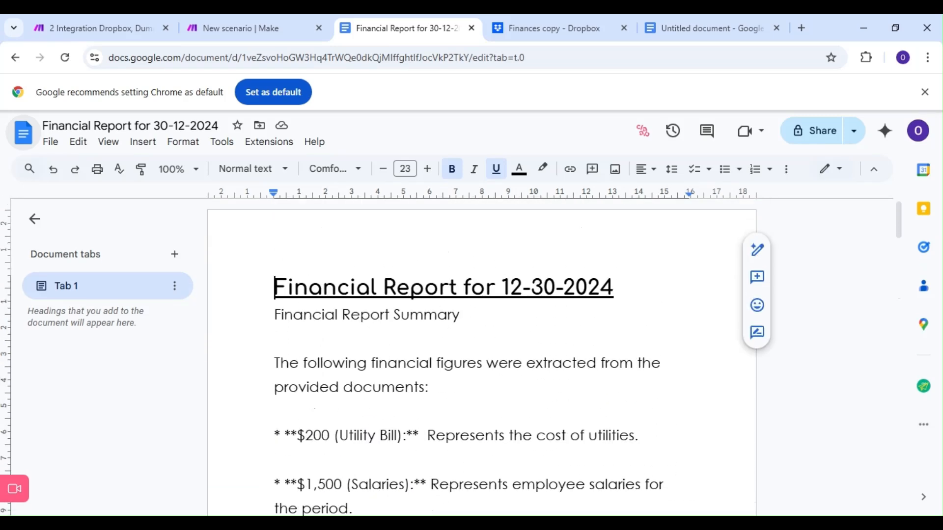
scroll(down, 3)
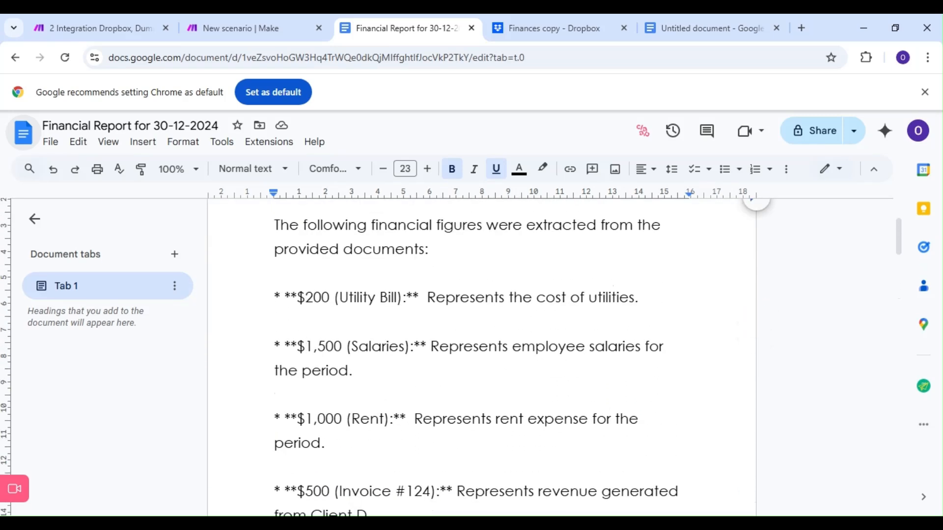
click(99, 27)
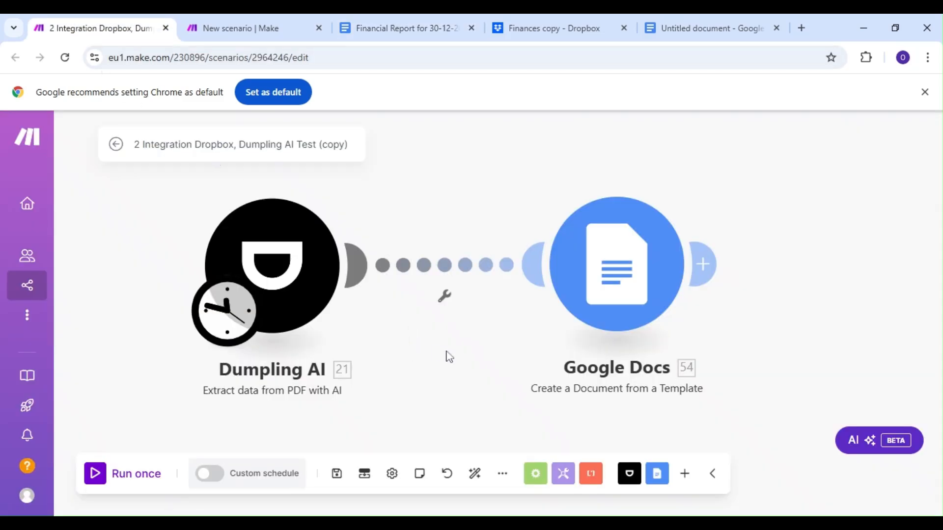
mouse_move(455, 357)
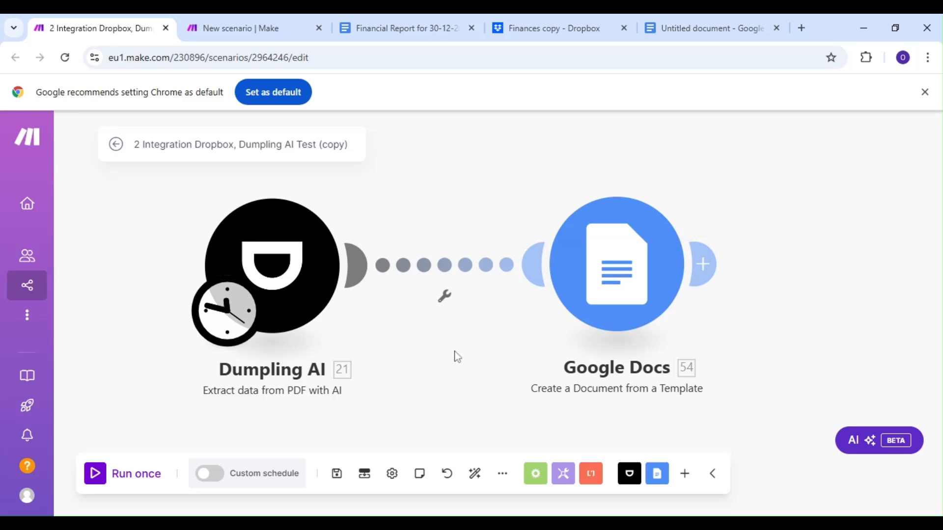
mouse_move(458, 356)
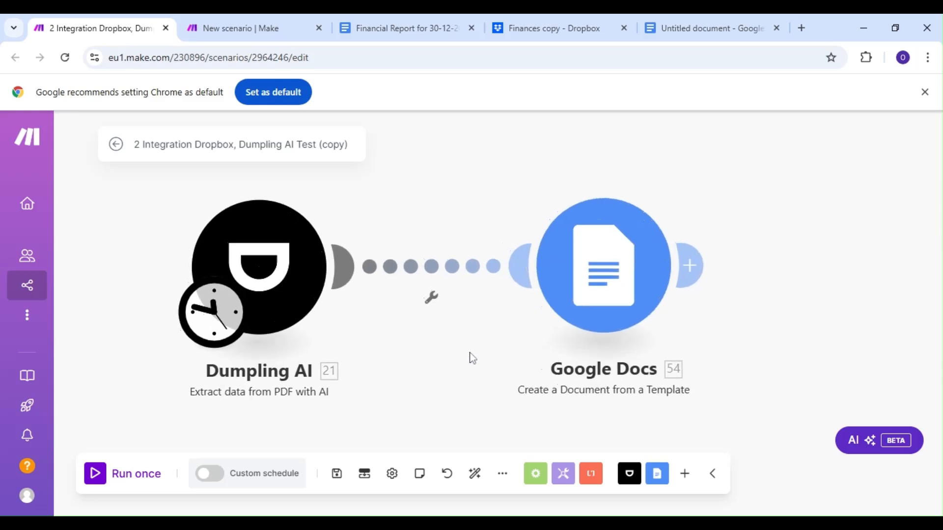
mouse_move(429, 364)
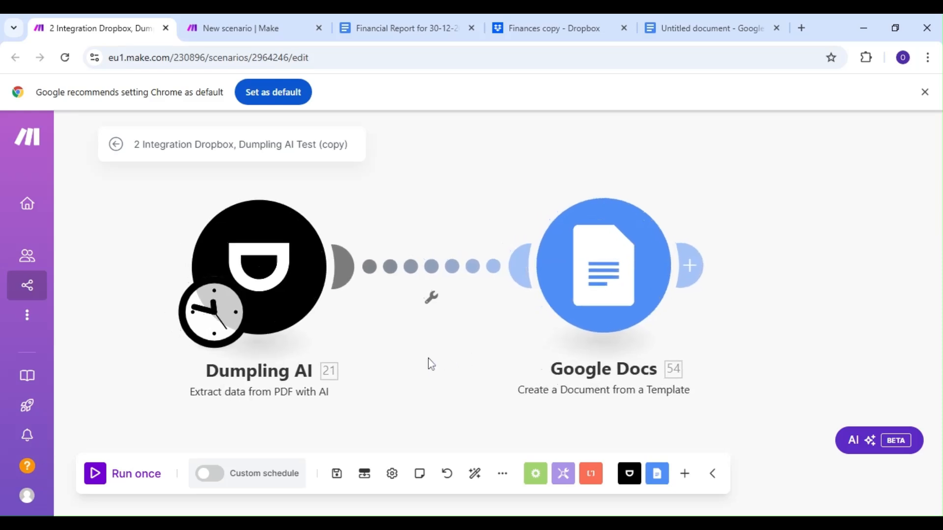
In the blank scenario, add Dumpling AI's Extract data from PDF with AI module and show its settings.
click(240, 27)
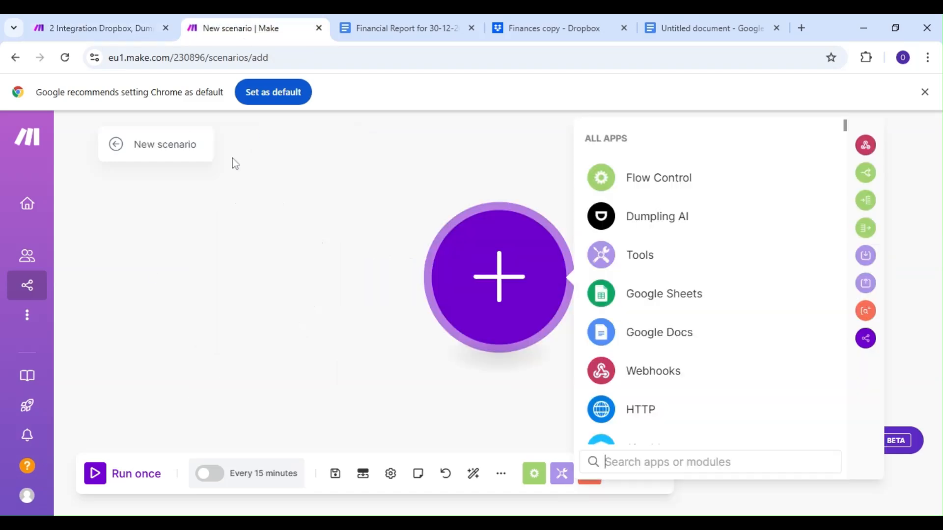
click(656, 216)
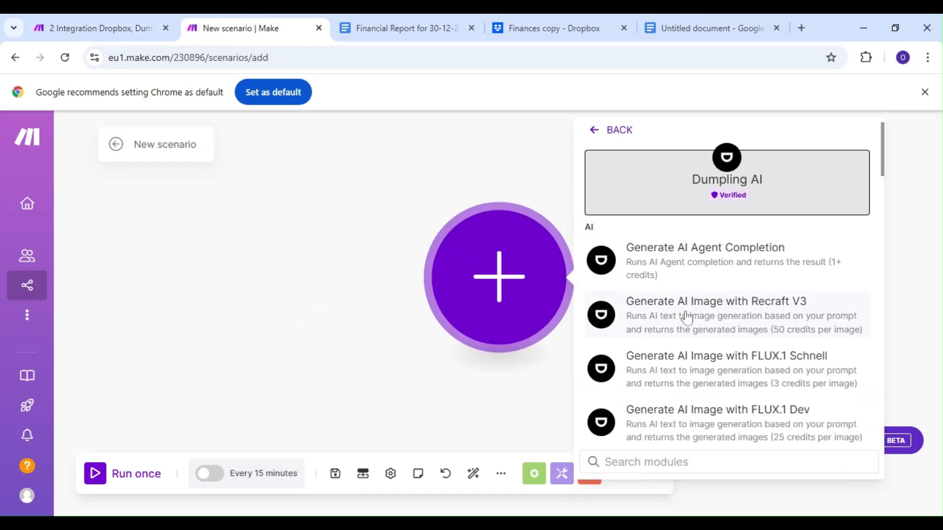
scroll(down, 3)
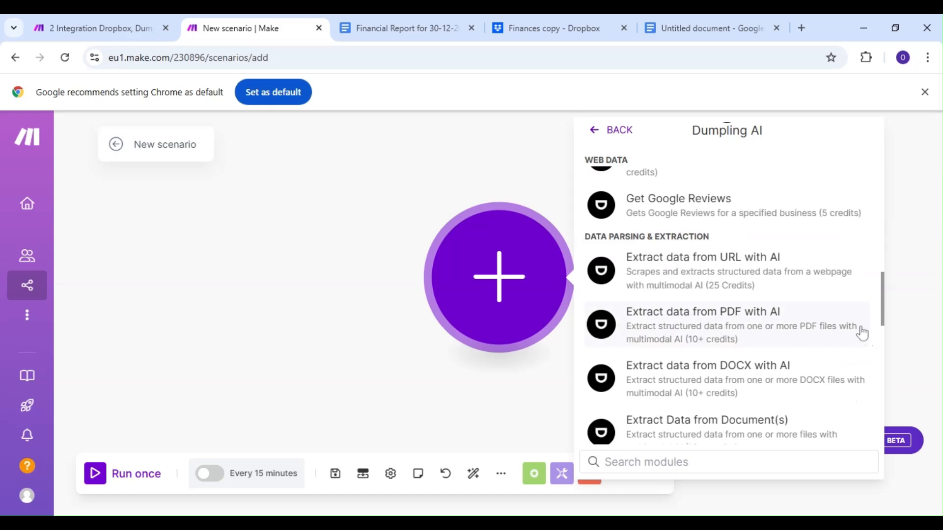
click(703, 311)
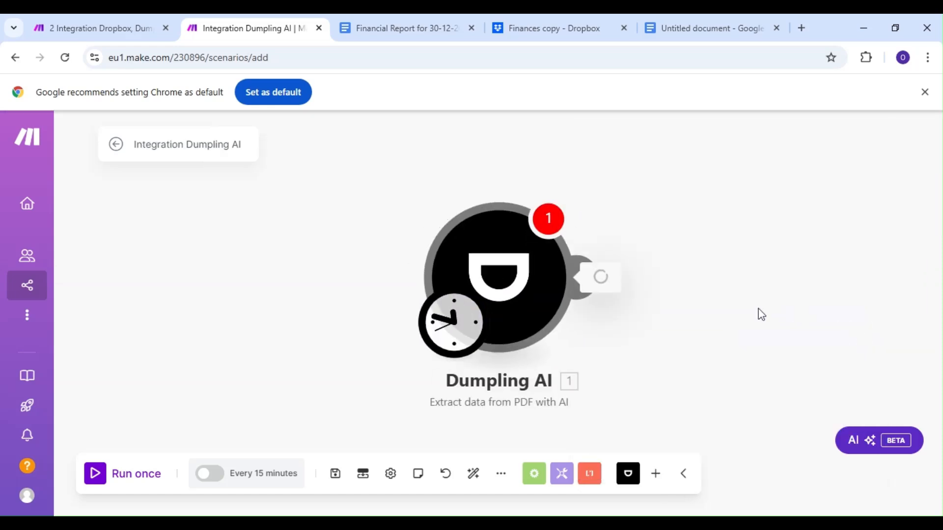
click(499, 277)
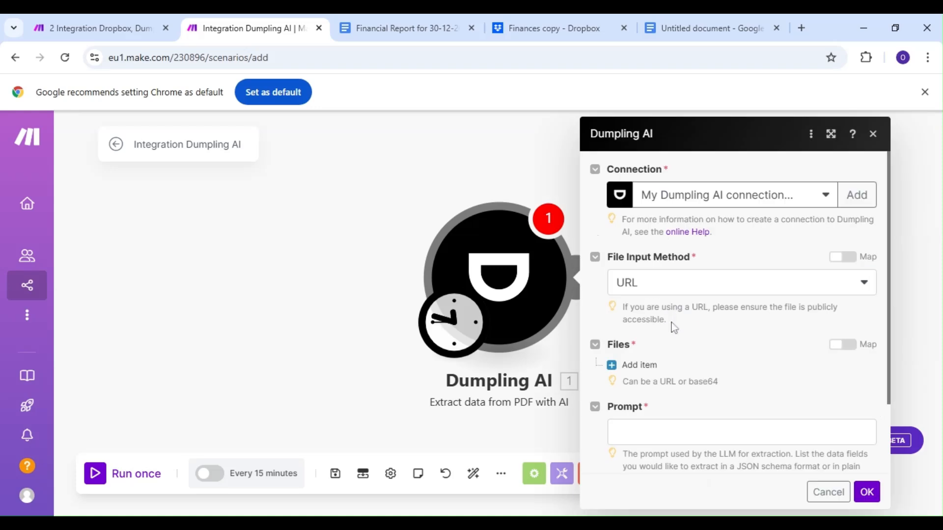
scroll(down, 3)
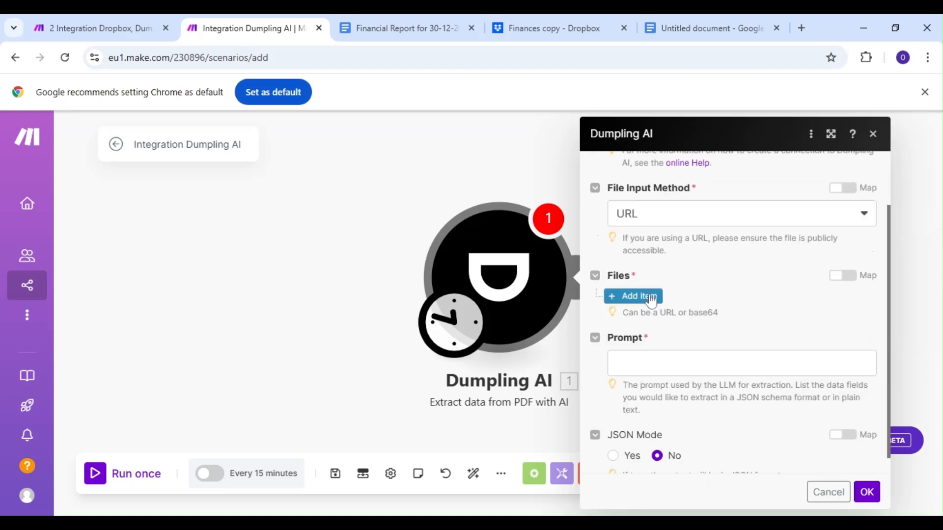
Add Files items with Dropbox share links for Salaries.pdf, Reciept #1.pdf and the other finance PDFs.
click(632, 296)
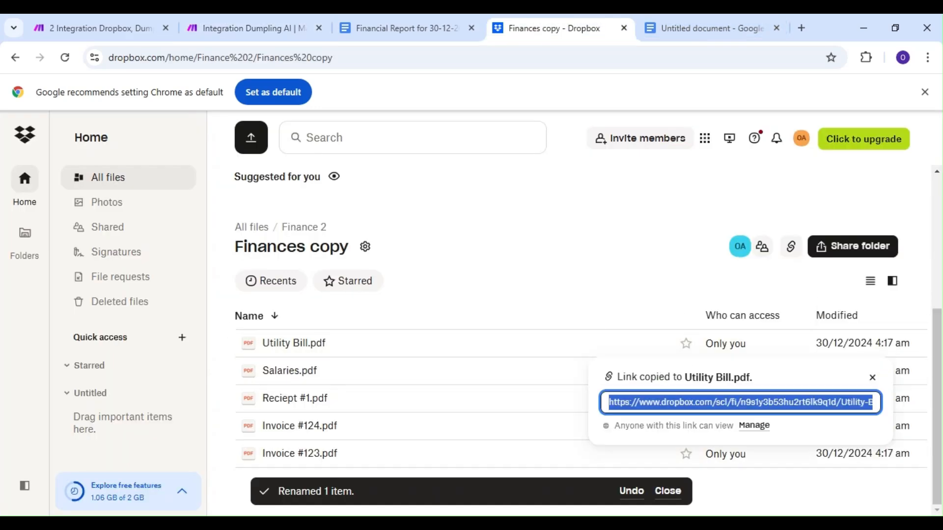
click(247, 28)
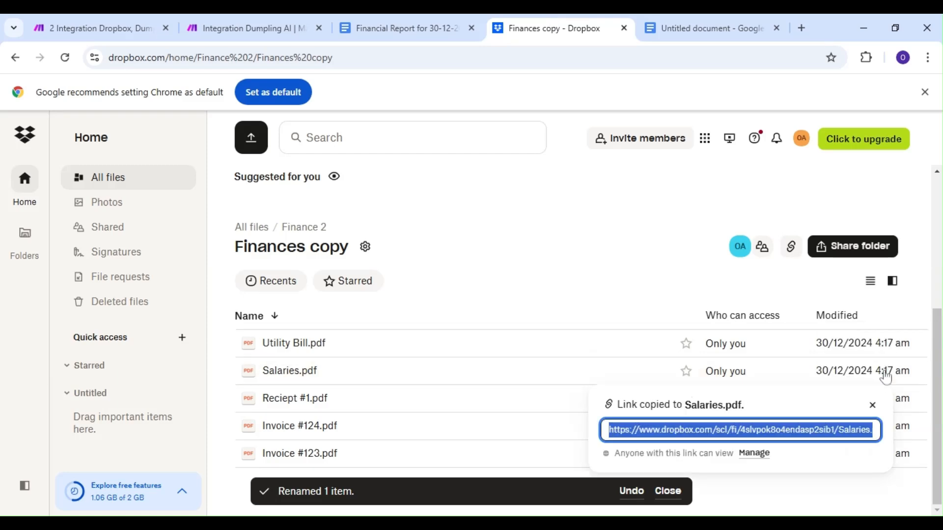
click(247, 28)
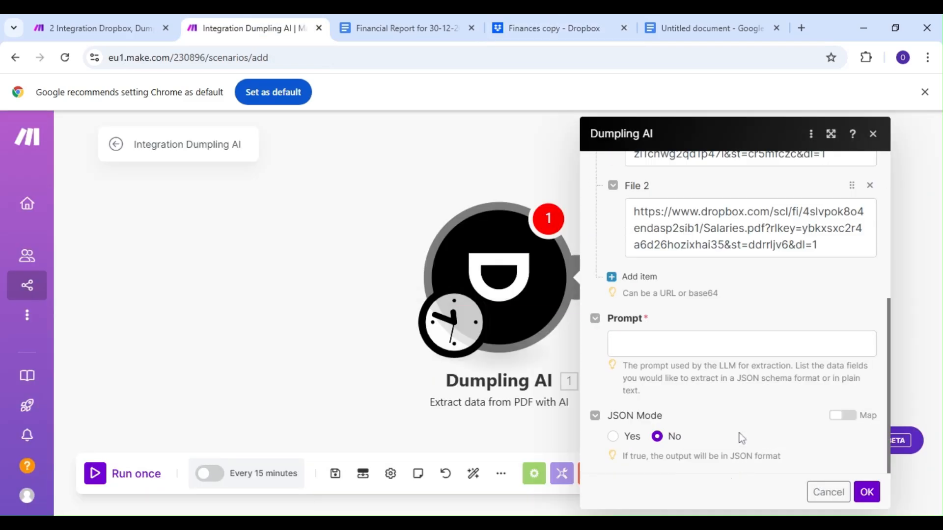
click(553, 27)
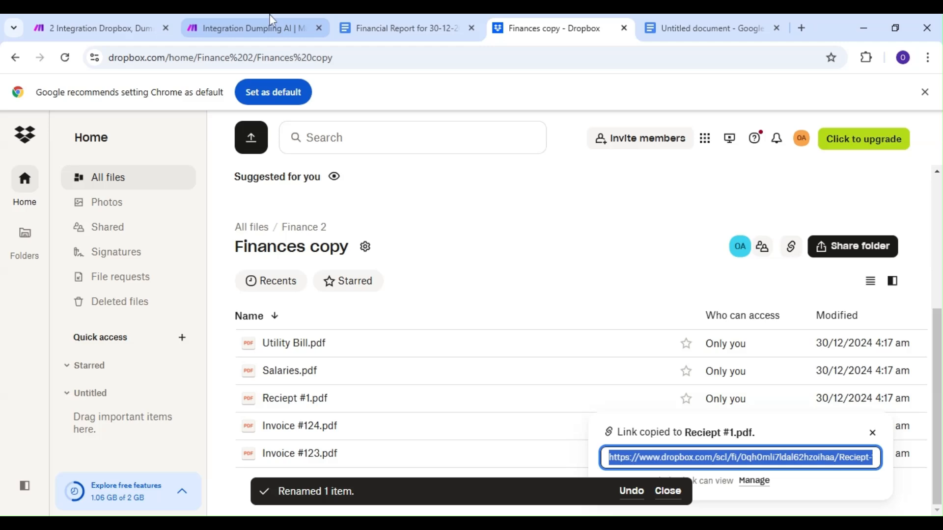
click(246, 28)
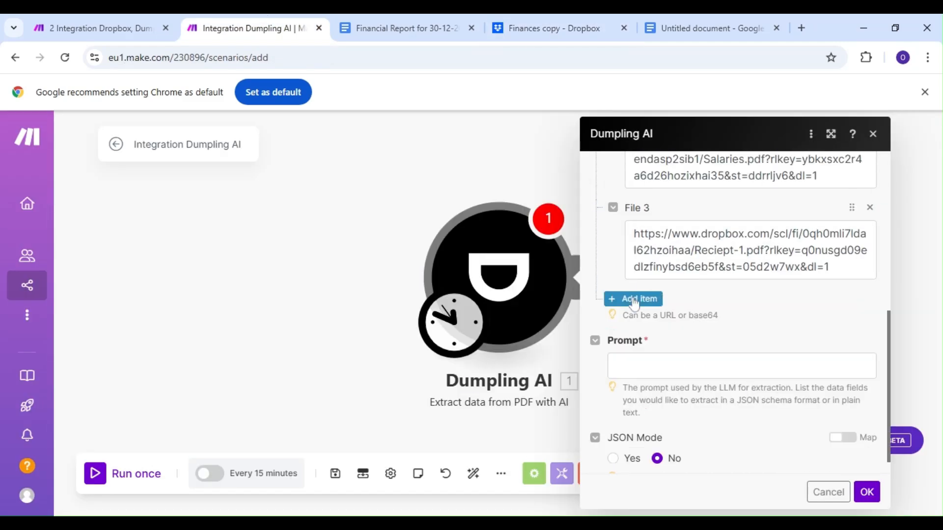
click(552, 27)
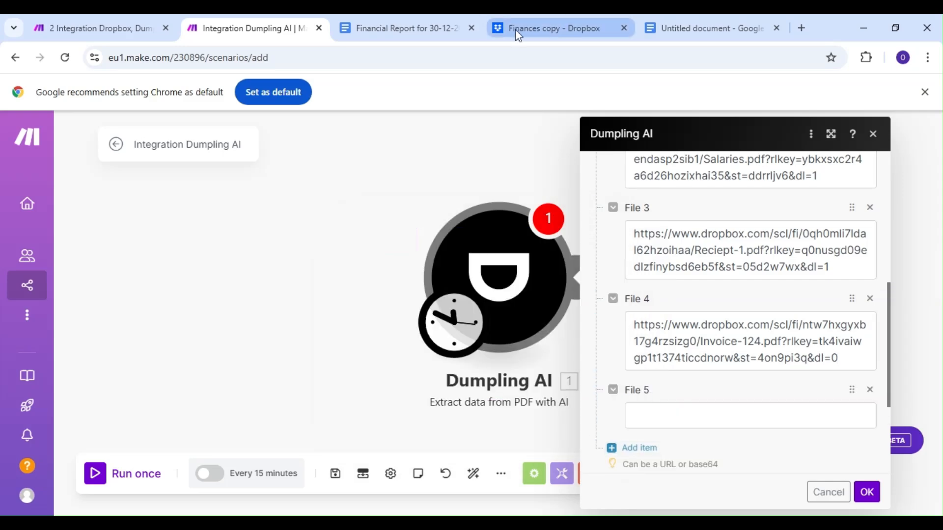
click(750, 416)
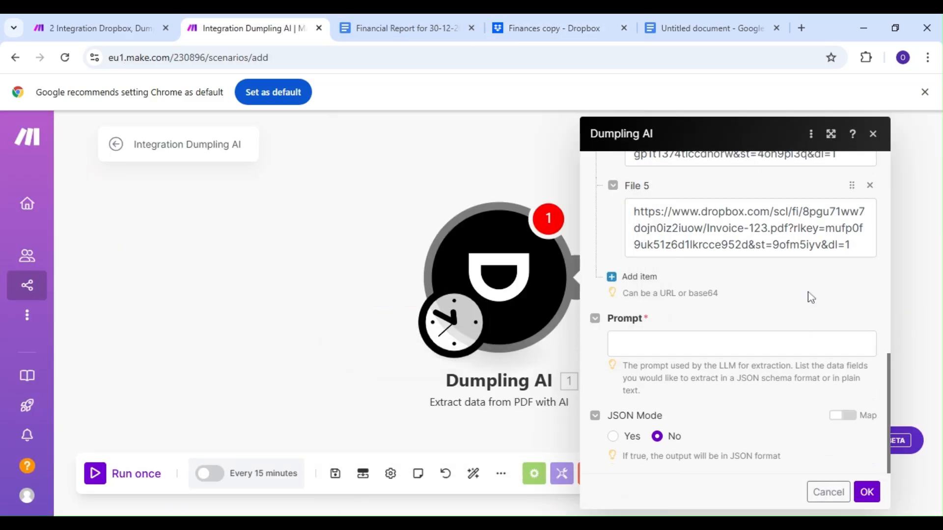
click(710, 27)
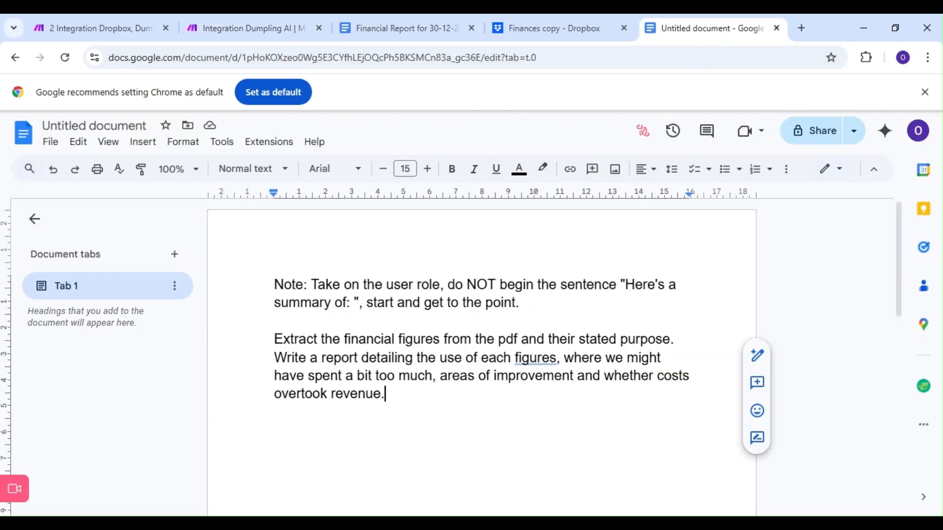
Replace the Prompt with the drafted two-paragraph financial report instructions, keeping JSON Mode at No.
key(ctrl+a)
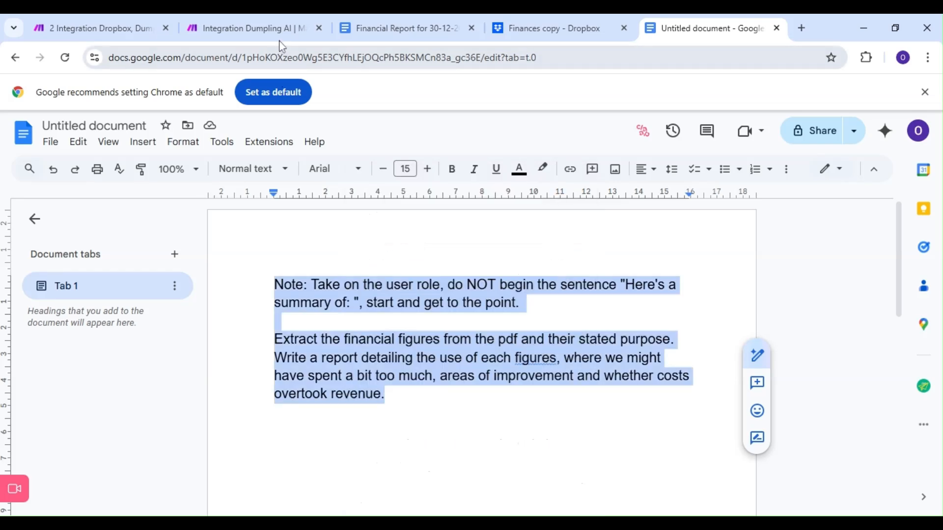
click(246, 28)
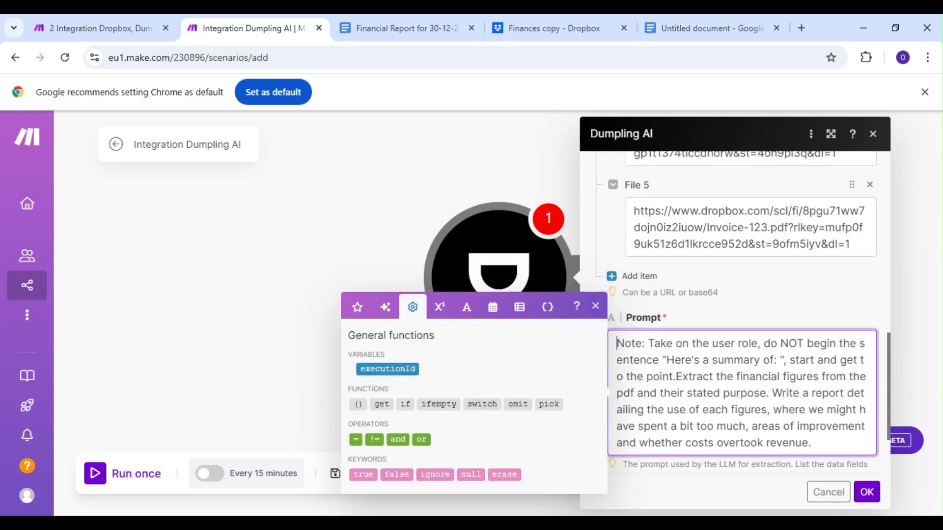
scroll(down, 3)
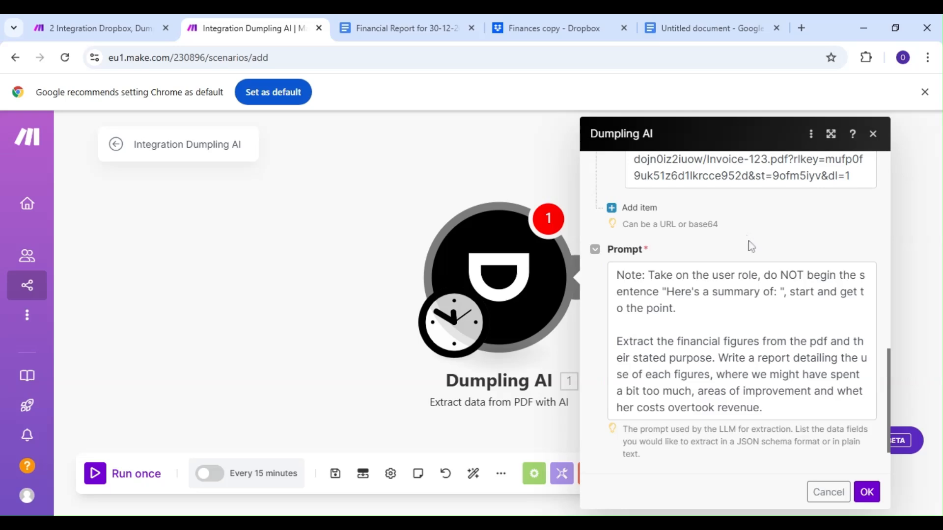
scroll(down, 3)
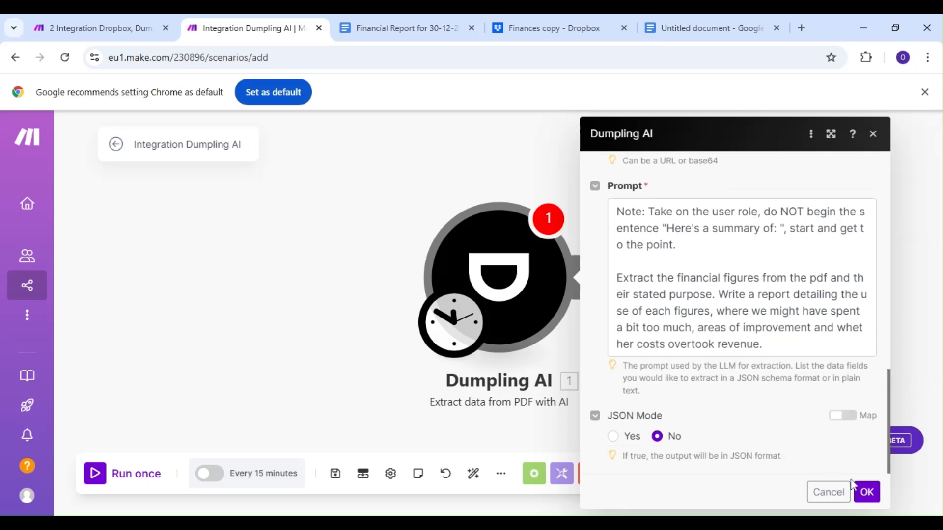
Save and test-run the Dumpling AI module, close its output, and view the existing Financial Report.
click(866, 493)
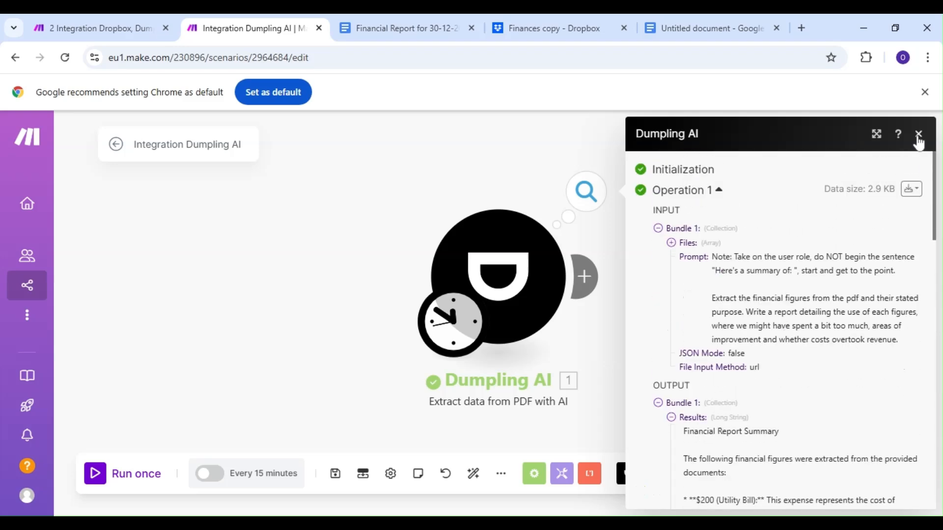
click(919, 133)
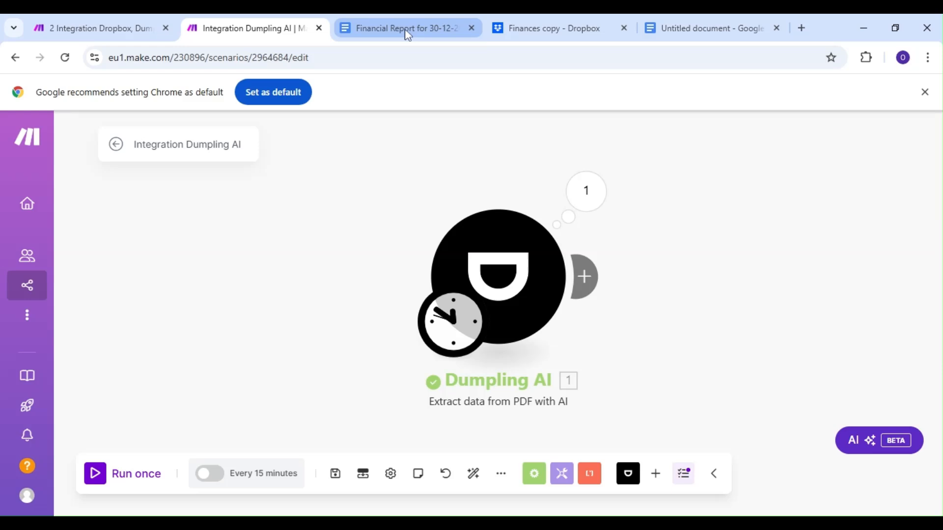
click(403, 28)
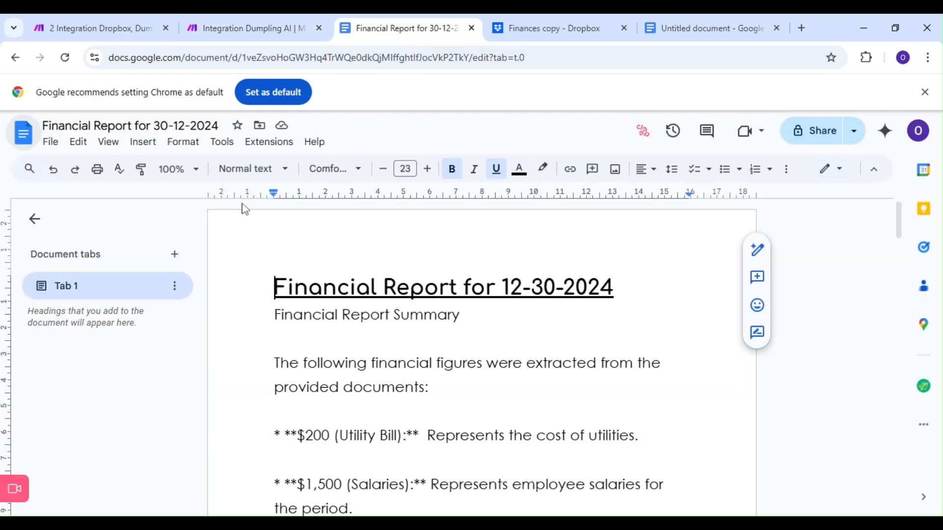
mouse_move(23, 133)
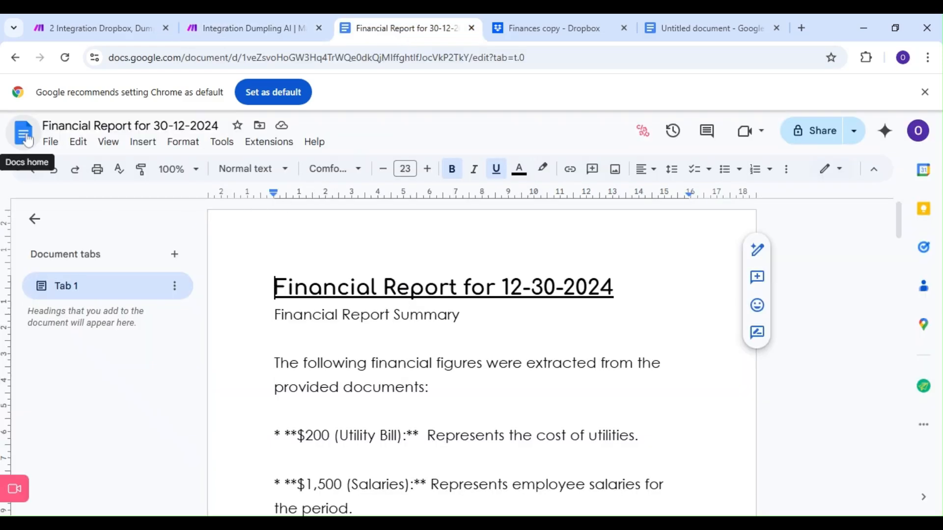
Create blank doc 'Finance Tem' with a large bold underlined 'Finance Report {{date}}' heading and {{body}}.
click(24, 133)
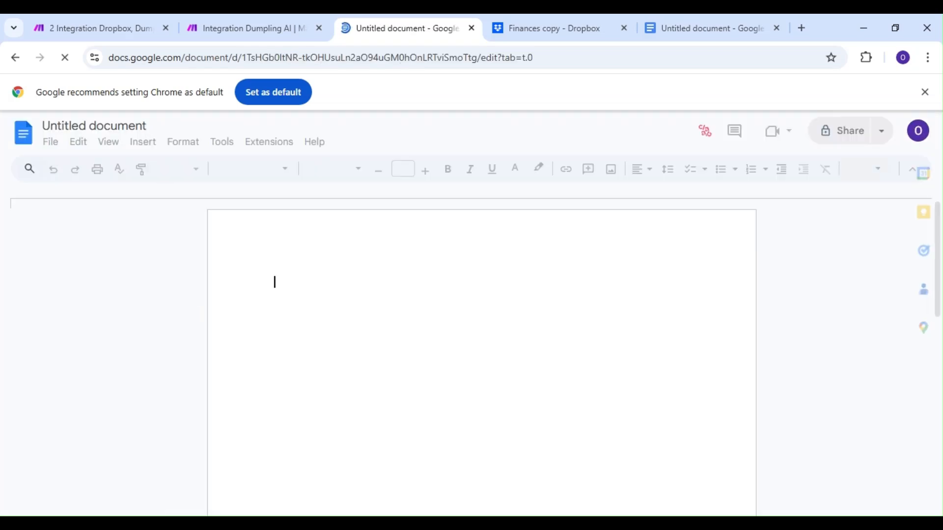
text(Finance Tem)
text(Finance Report {{date)
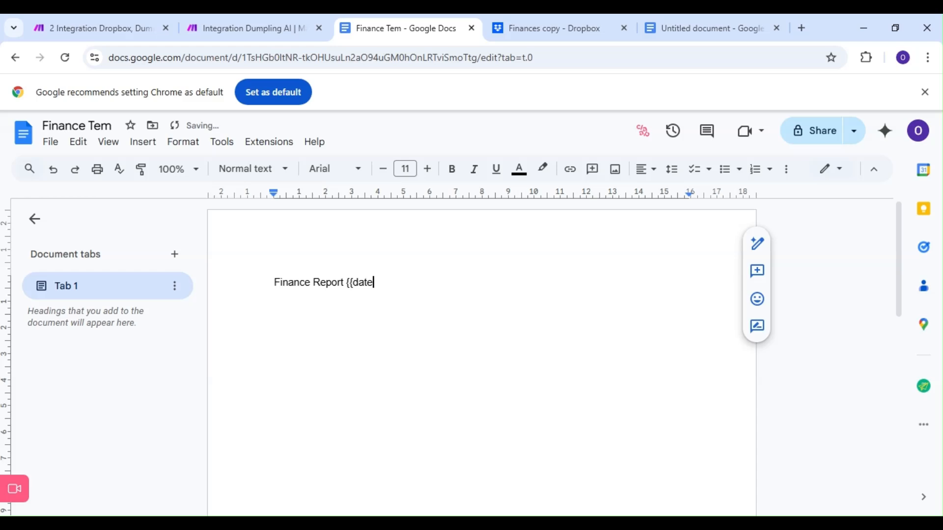
text(}})
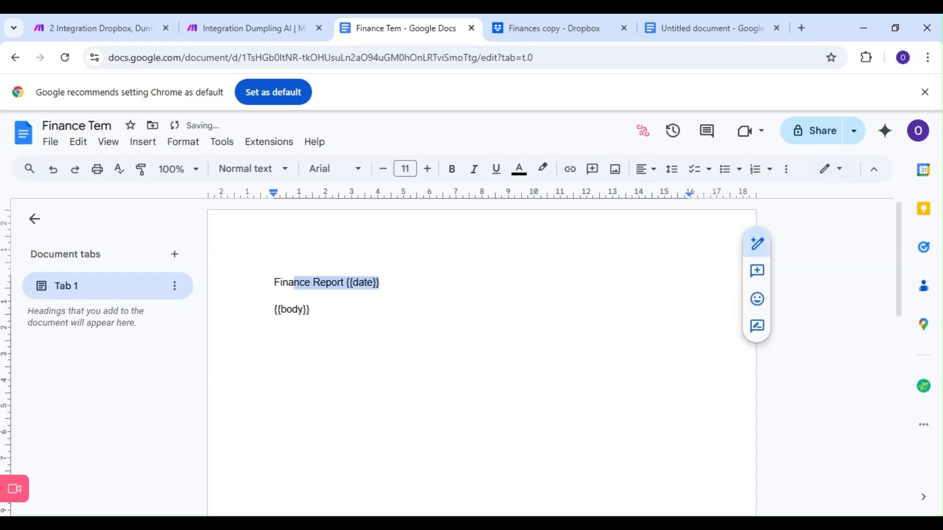
click(427, 169)
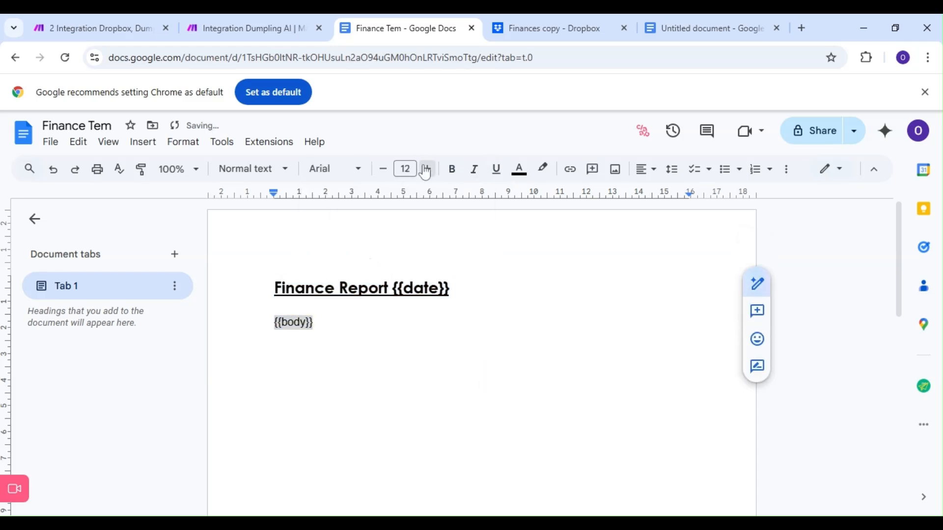
click(250, 27)
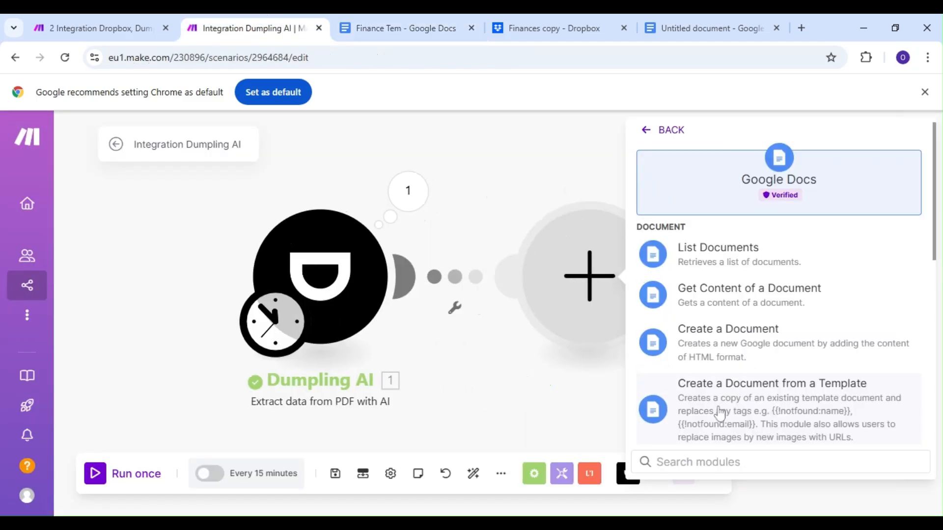
Add a Google Docs Create a Document from a Template module using Finance Tem, exposing date and body.
scroll(down, 3)
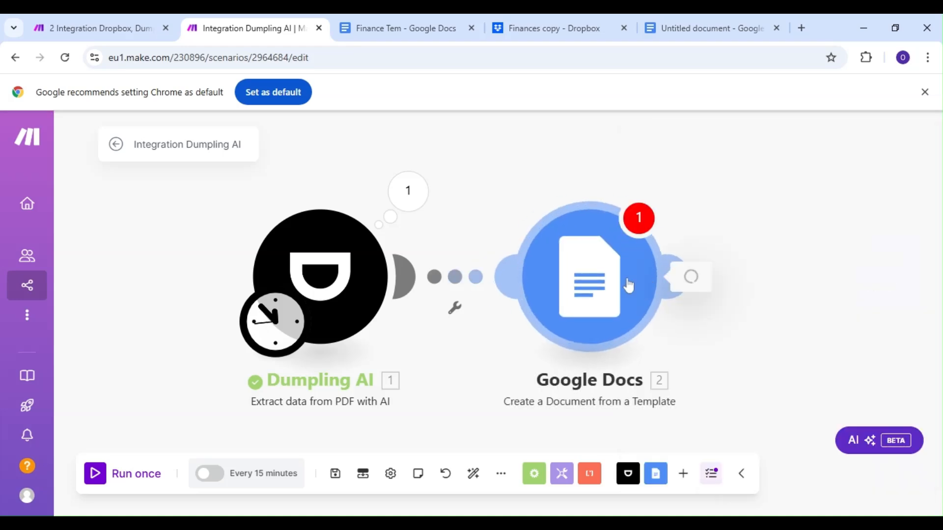
click(589, 277)
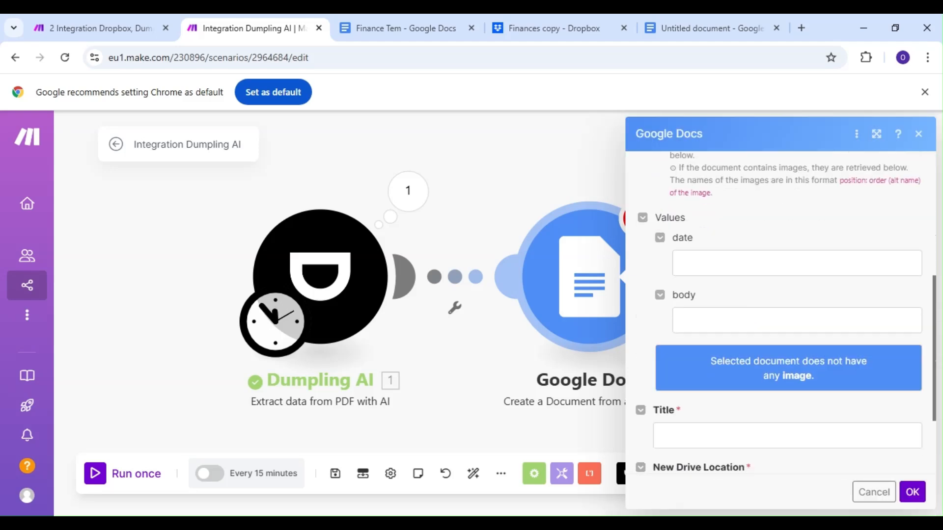
click(795, 263)
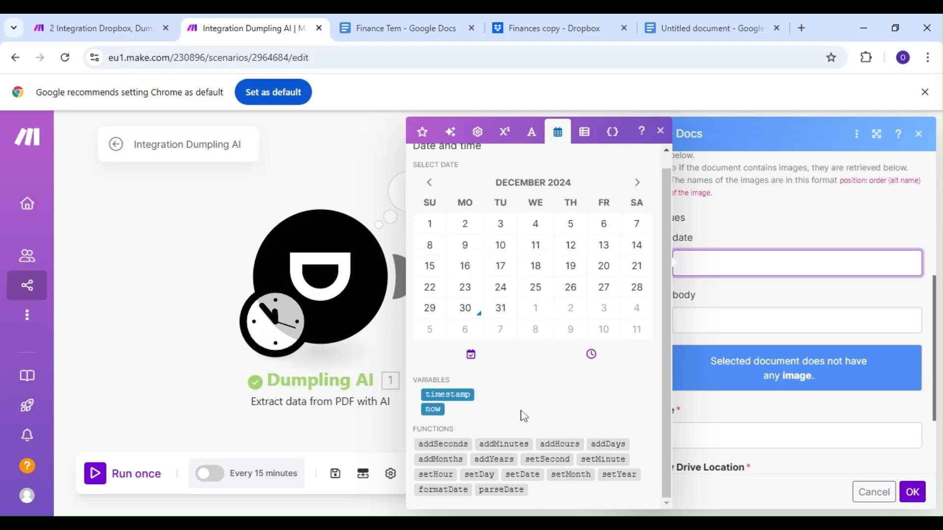
mouse_move(590, 354)
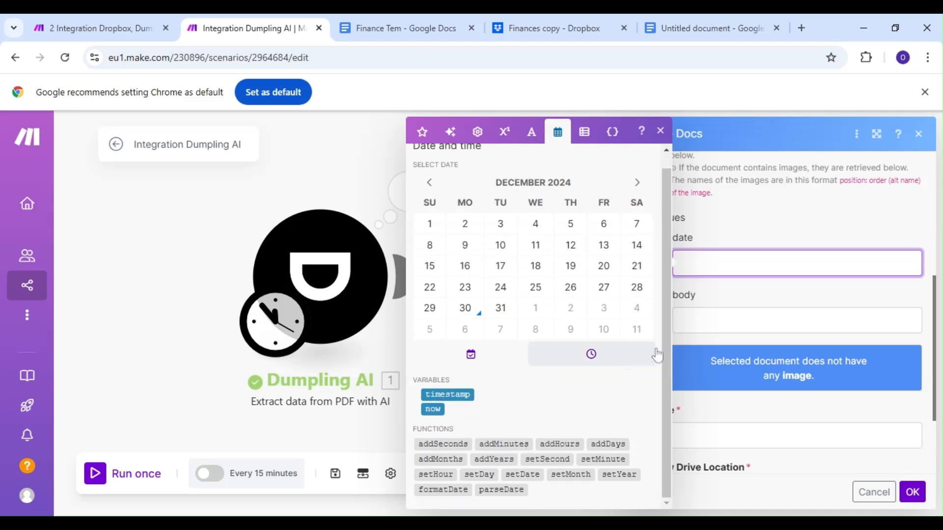
Set date to formatDate(now; DD-MM-YYYY), body to Results, and title 'Financial Report for' plus the date.
click(442, 490)
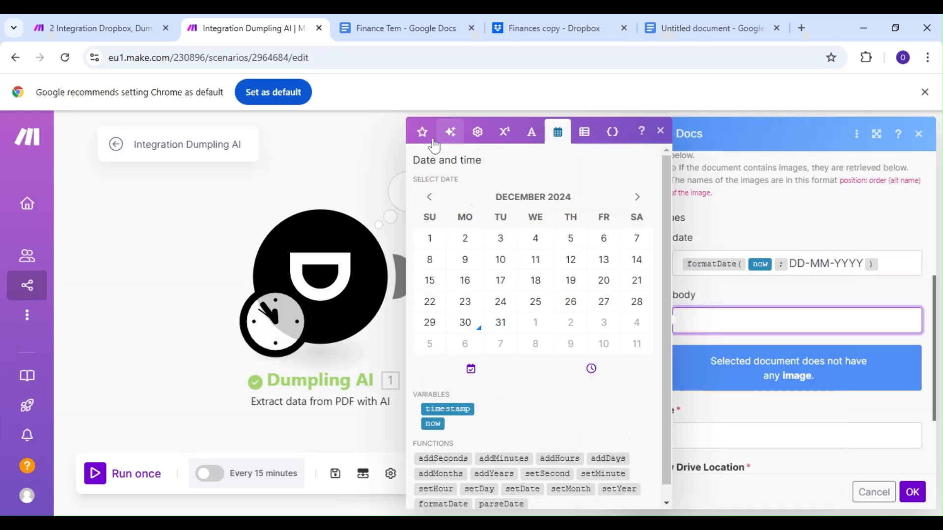
click(422, 132)
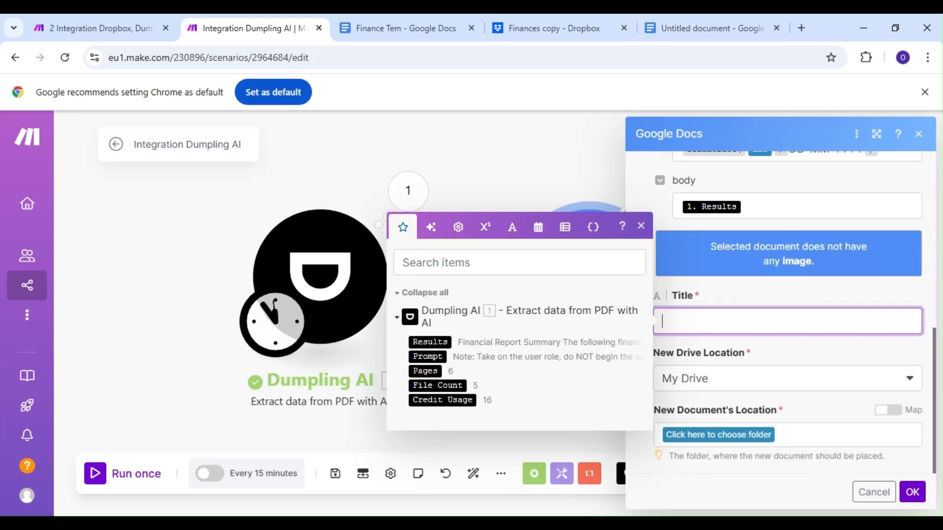
text(Financial Report for)
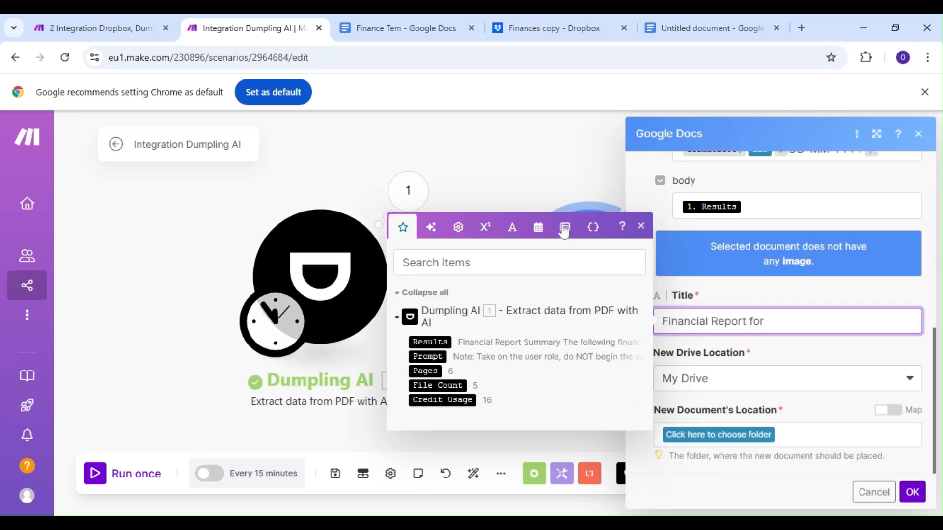
click(537, 227)
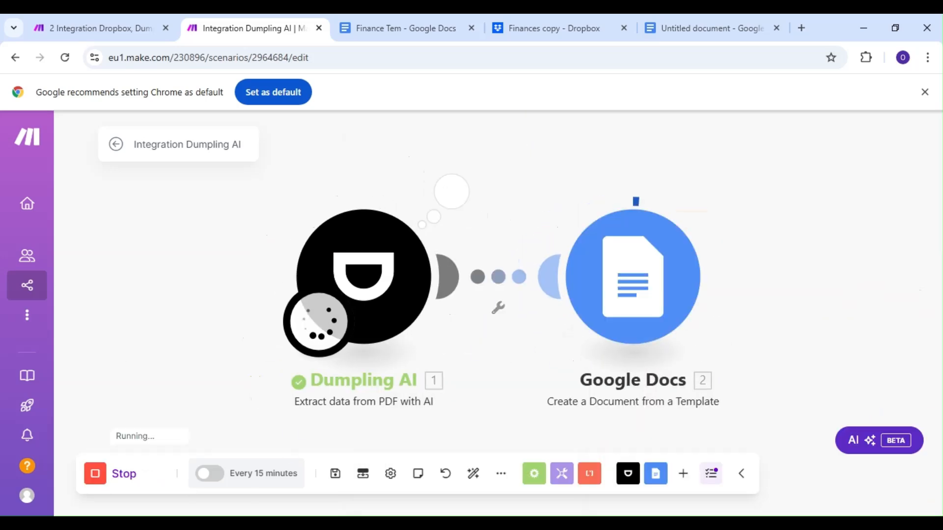
Open the generated 'Financial Report for 30-12-2024' from Docs home and scroll through the report.
click(408, 27)
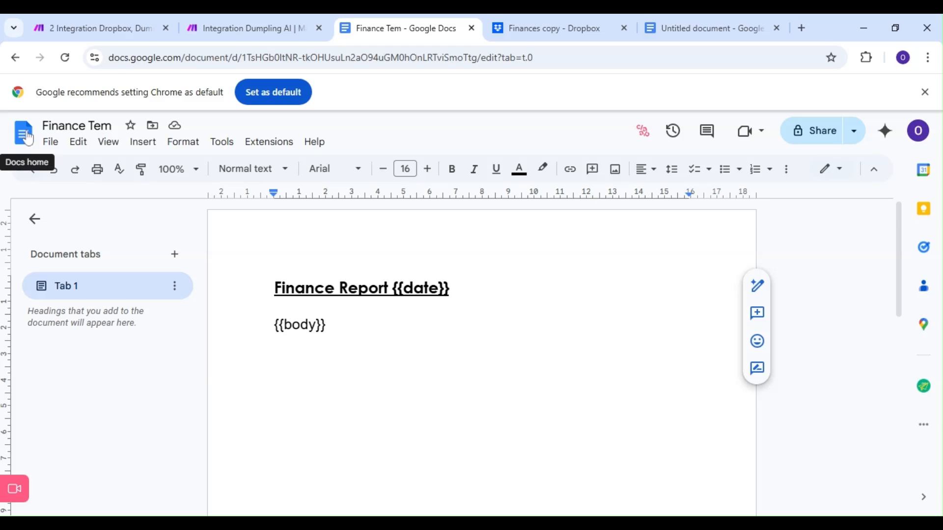
click(23, 133)
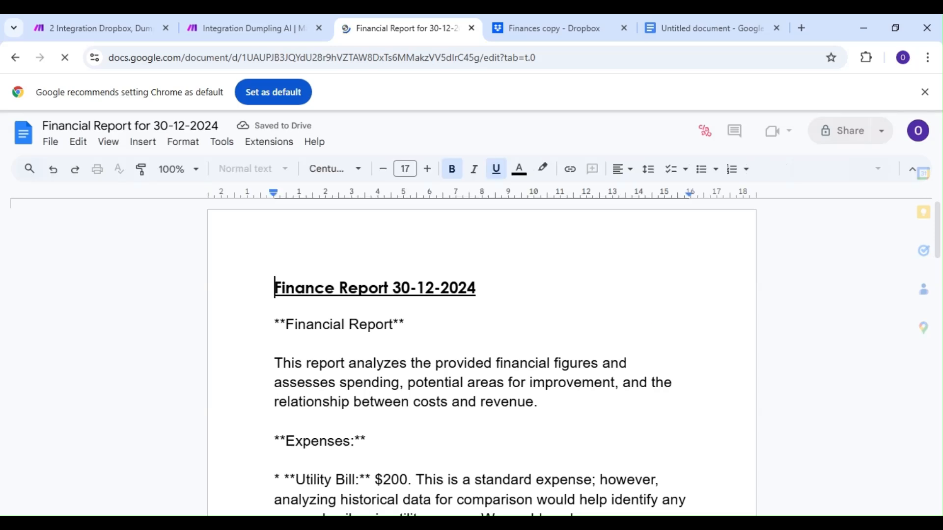
scroll(down, 3)
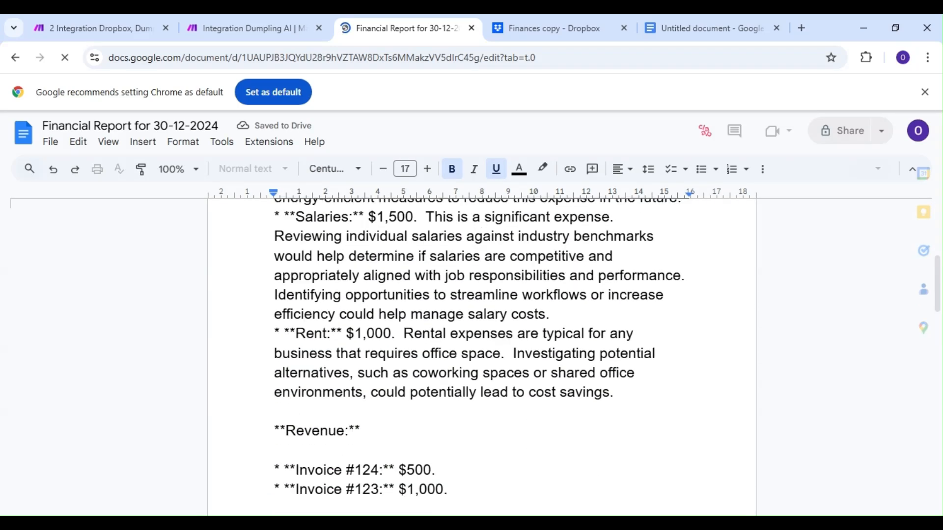
scroll(down, 3)
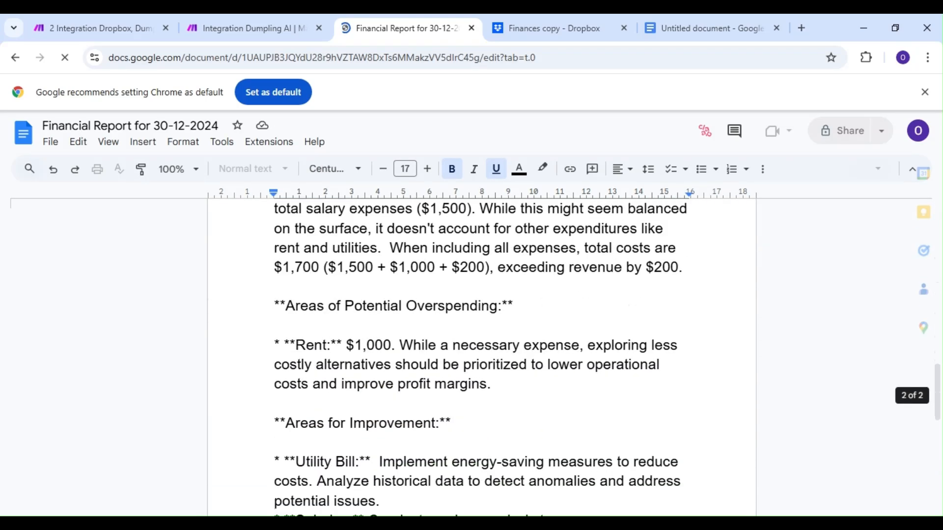